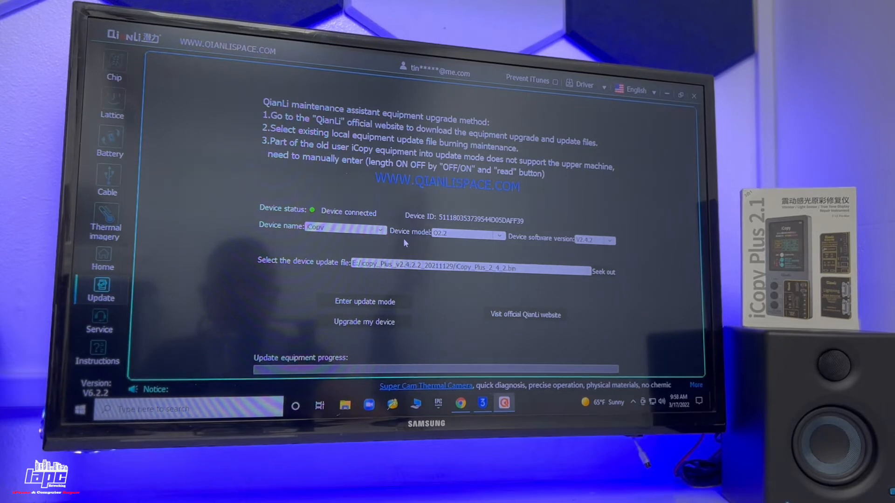
Step: Open the file picker for the device update file from the update page
left_click(602, 272)
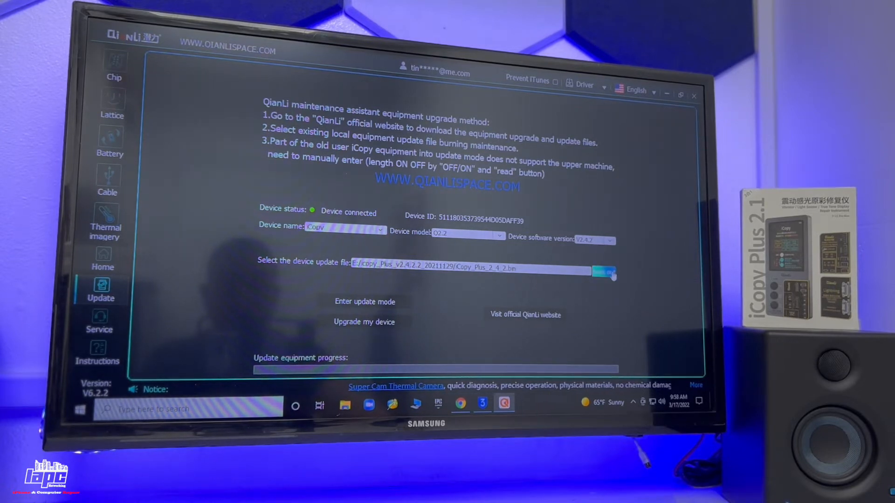
left_click(603, 270)
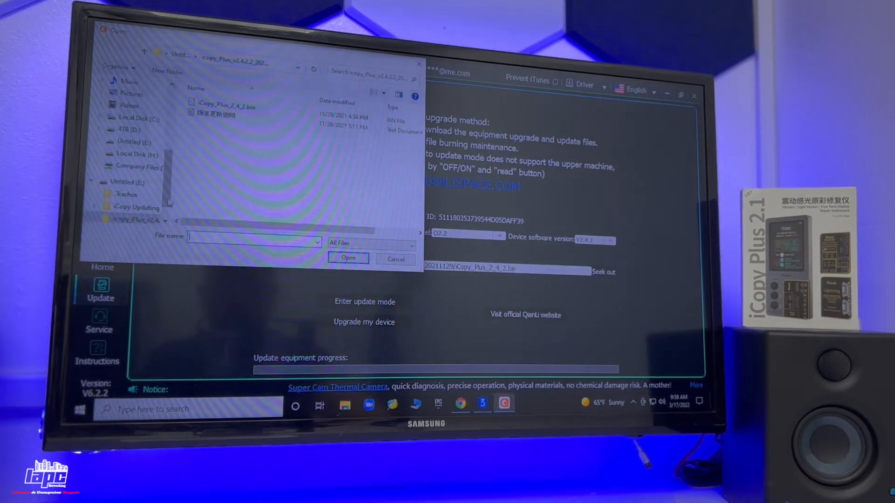
Step: Select iCopy_Plus_2_4_2.bin as the device update firmware file
left_click(137, 221)
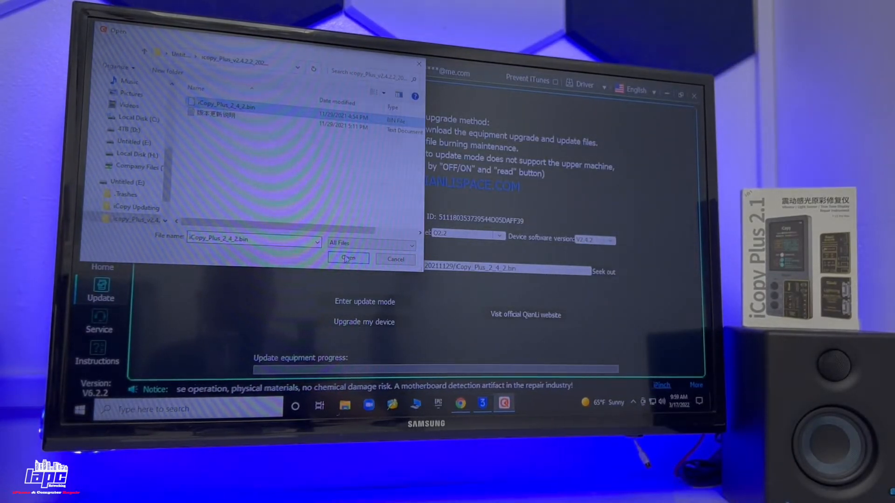
left_click(347, 259)
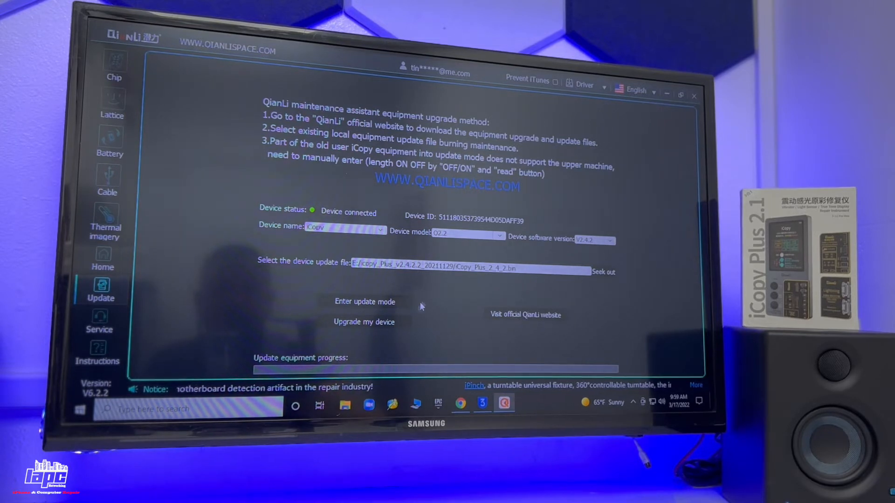
Step: Start the iCopy upgrade with the v2.4.2 firmware via 'Upgrade my device'
left_click(363, 322)
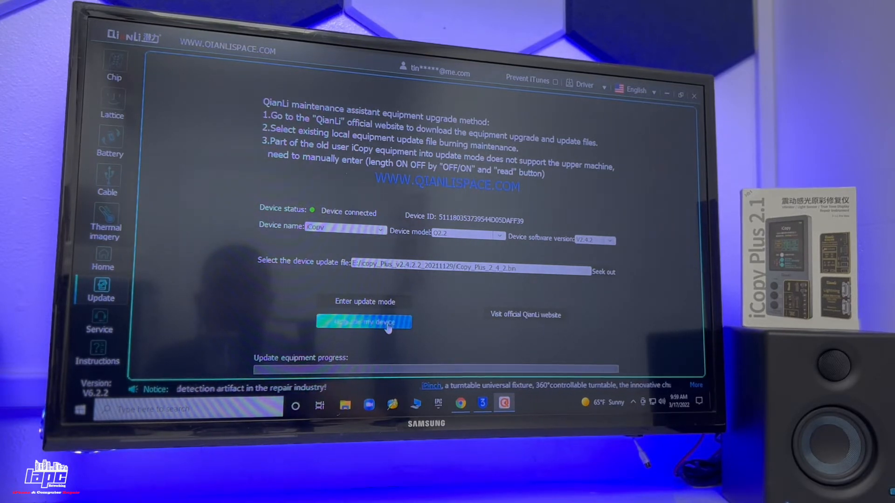
left_click(363, 322)
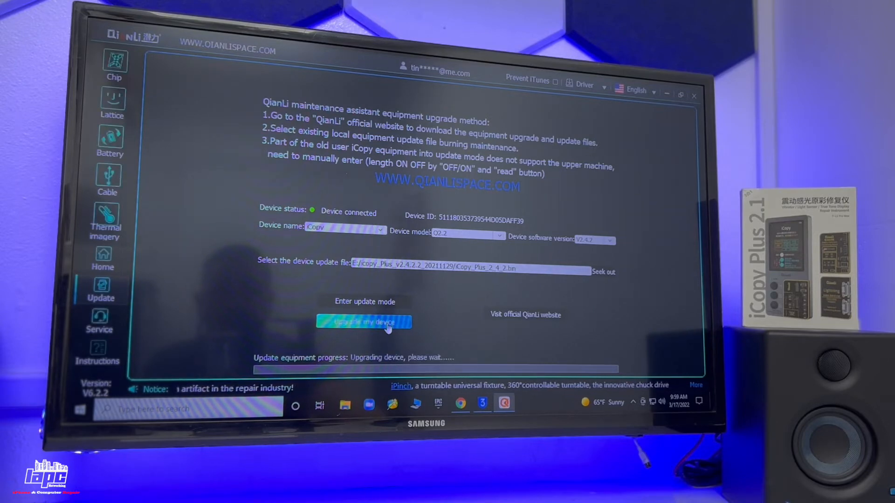